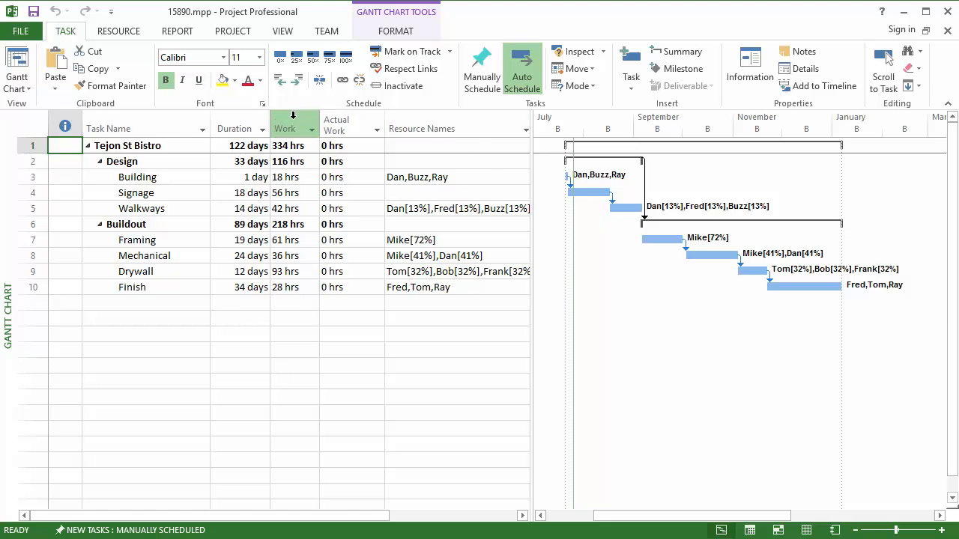
pyautogui.moveTo(342, 124)
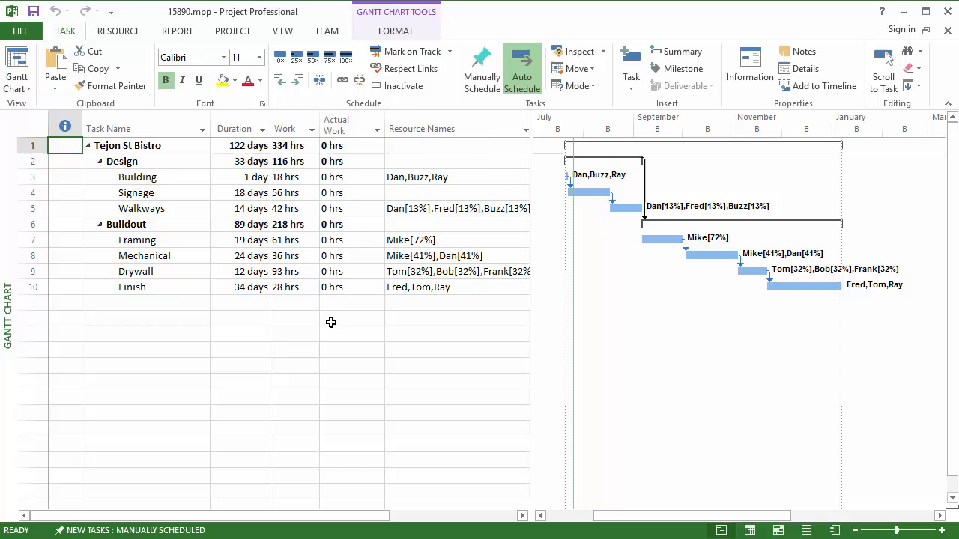
# - Show the View ribbon with the task view choices for the Tejon St Bistro plan
pyautogui.click(282, 30)
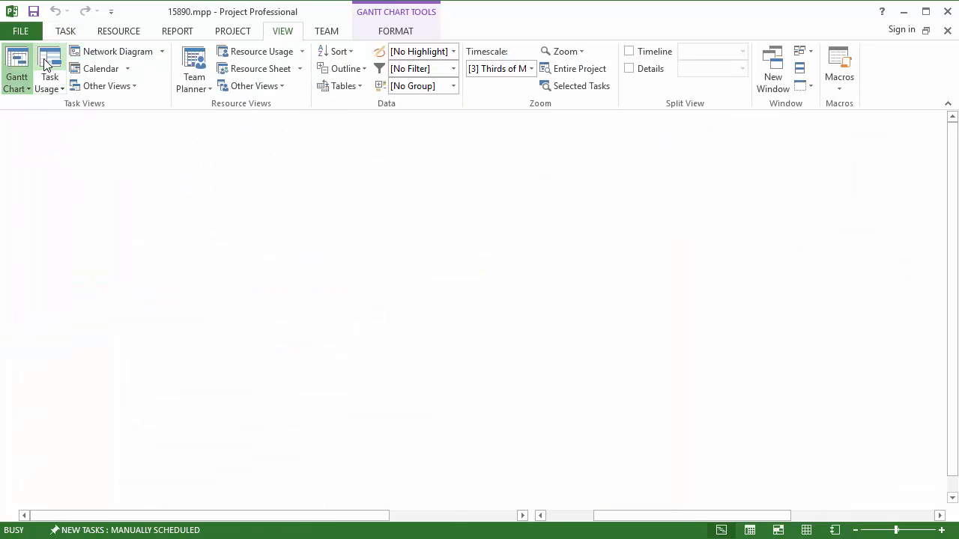
# - Check per-resource Actual Work (all zero) in Task Usage, then go back to the Gantt Chart
pyautogui.click(50, 71)
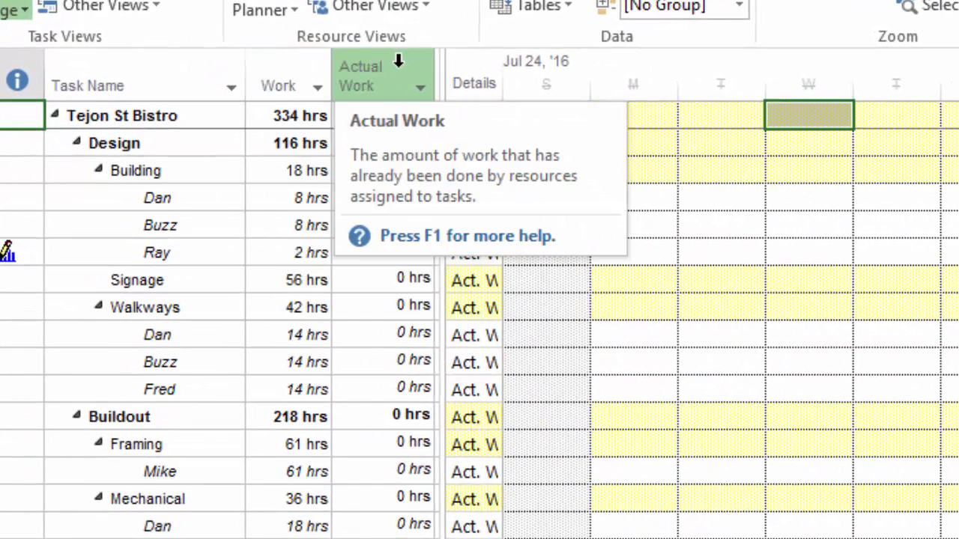
pyautogui.rightClick(472, 198)
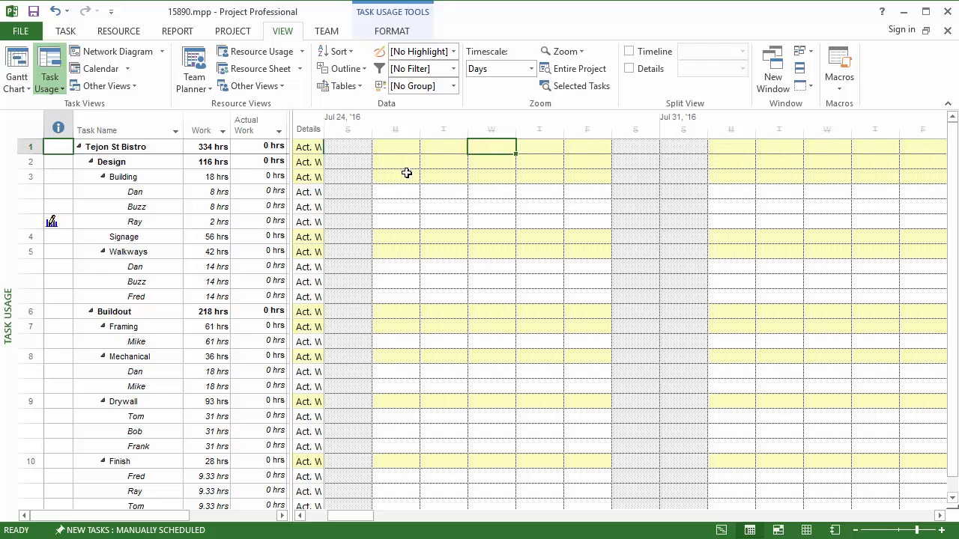
pyautogui.moveTo(444, 232)
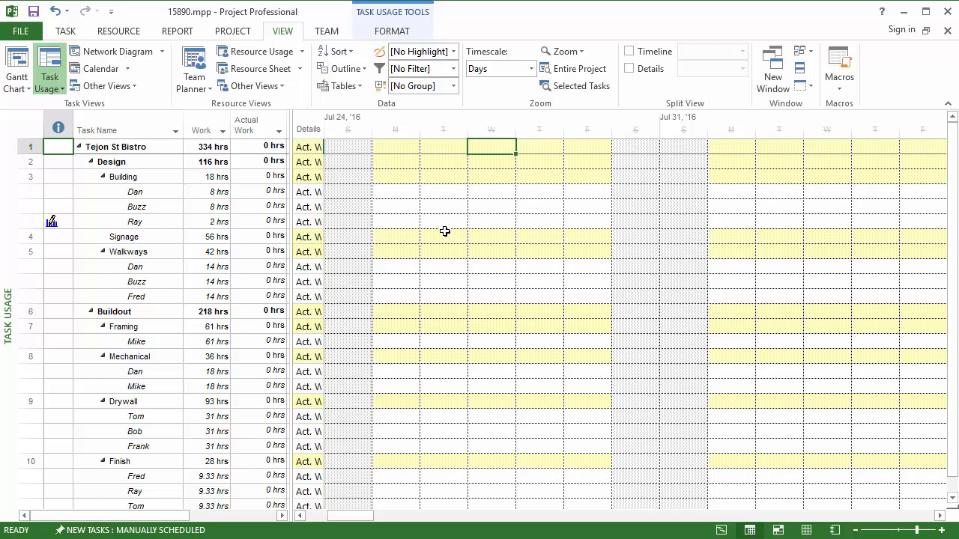
pyautogui.moveTo(345, 218)
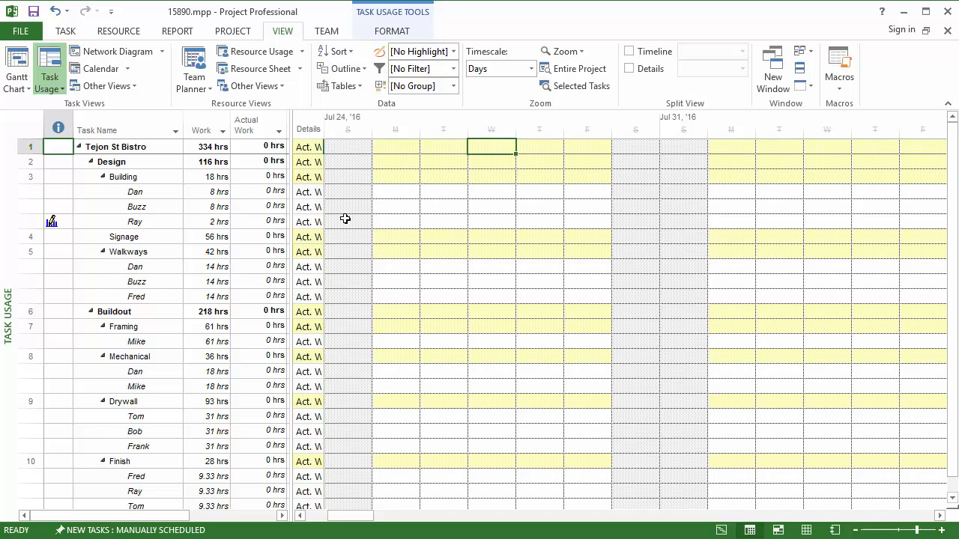
pyautogui.click(16, 67)
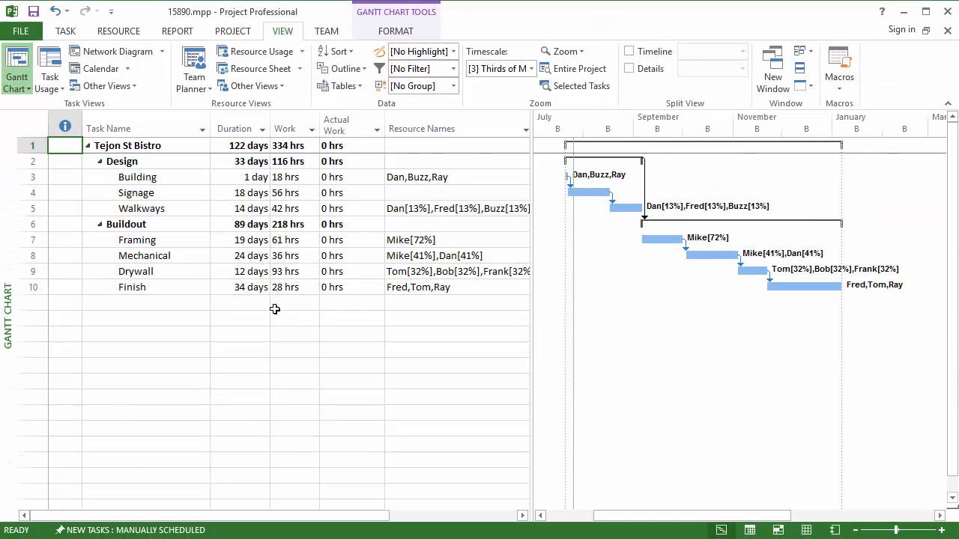
# - Show the Project ribbon where Sync with Standard Time is available
pyautogui.click(233, 31)
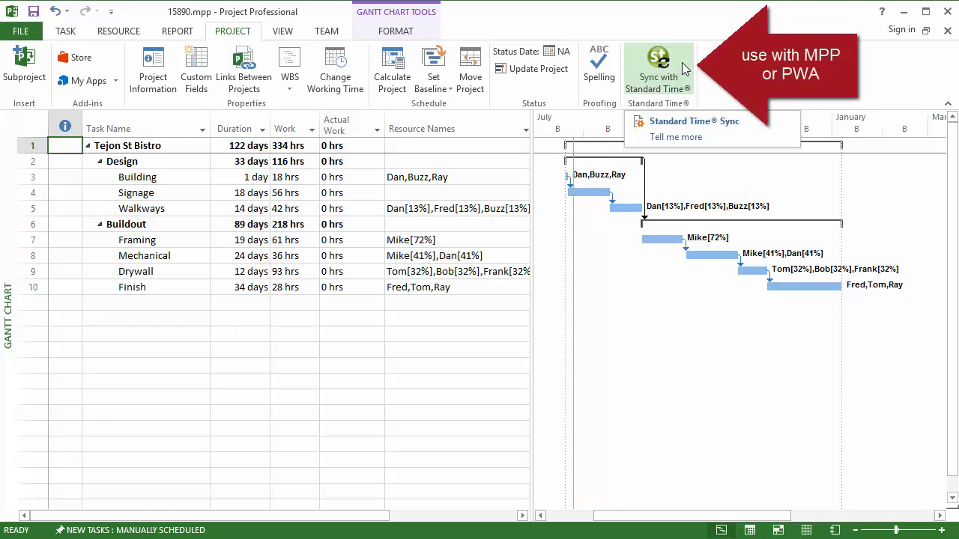
# - Sync with Standard Time and create a new Standard Time project named 15890 for this schedule
pyautogui.click(693, 121)
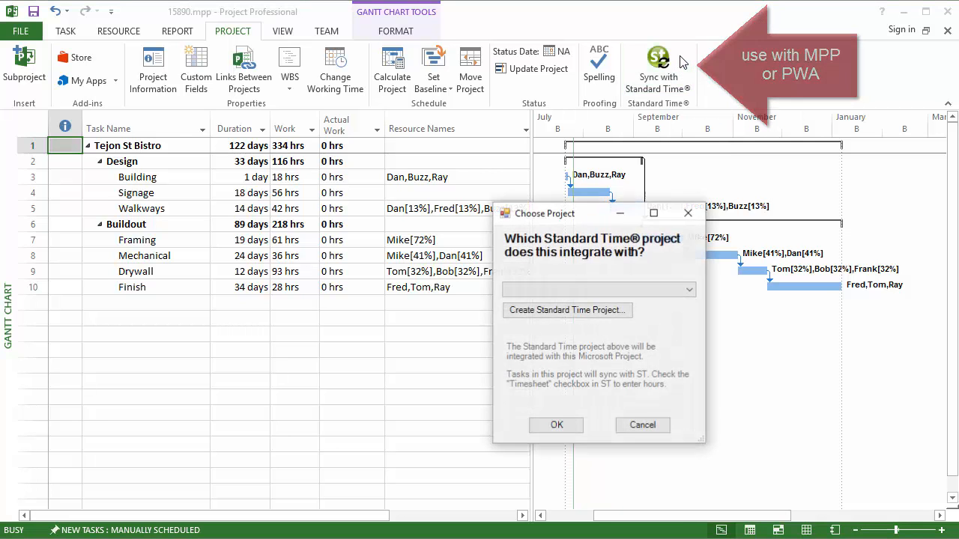
pyautogui.click(685, 289)
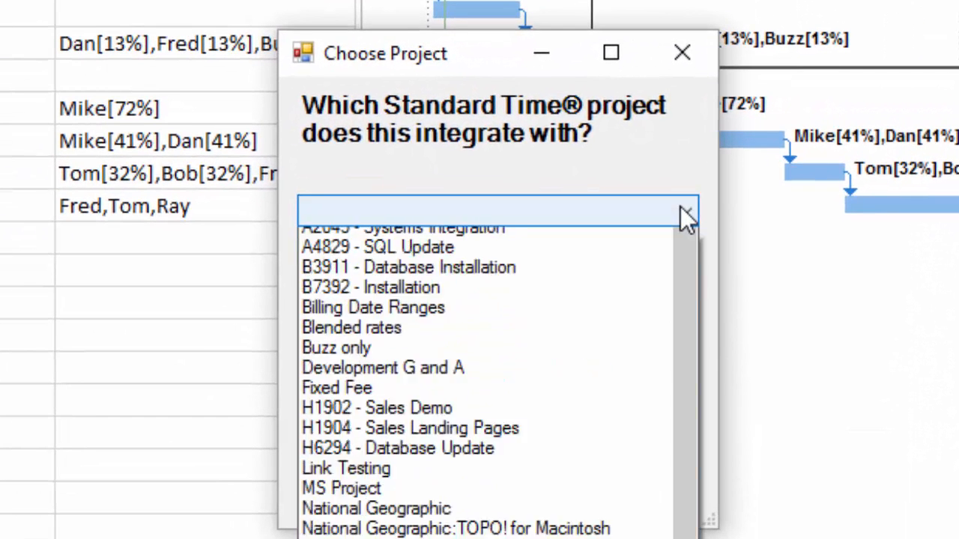
pyautogui.click(680, 211)
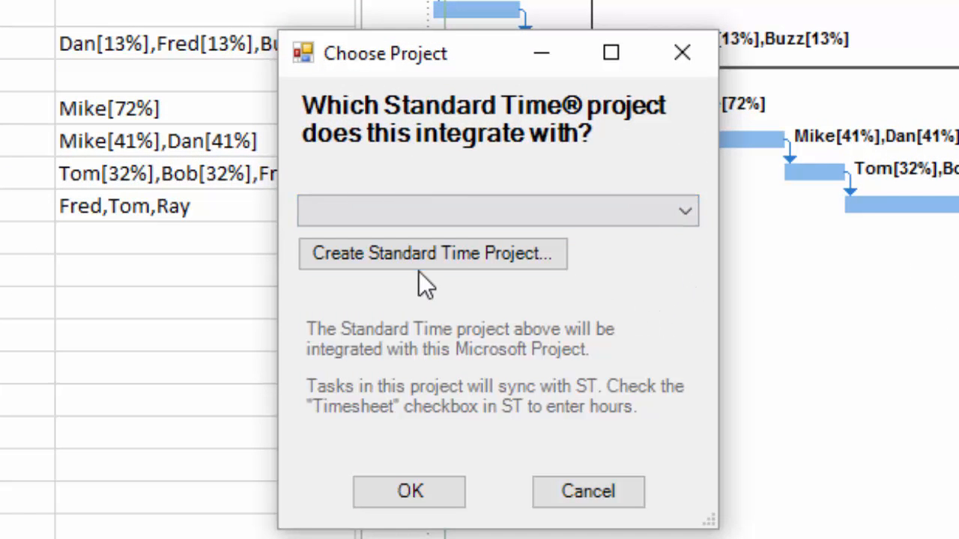
pyautogui.click(432, 253)
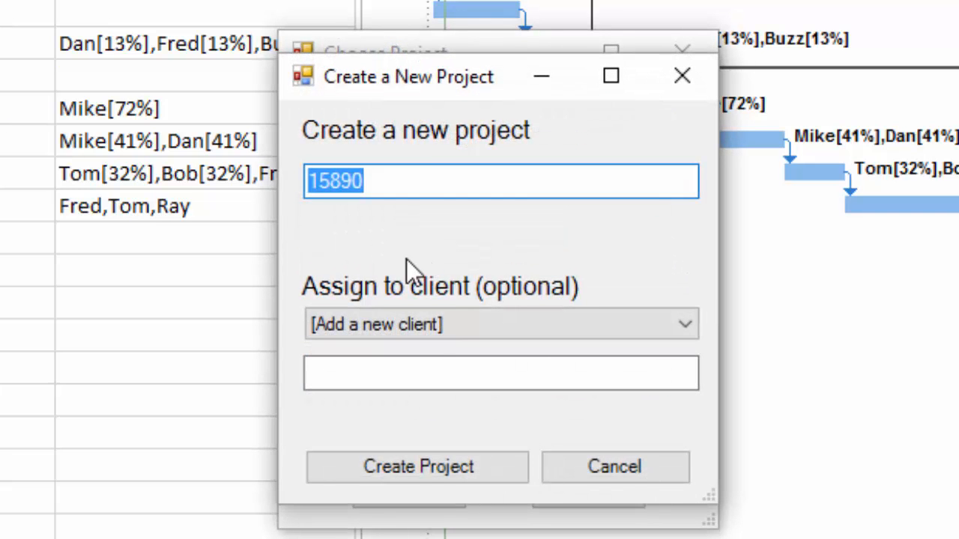
pyautogui.click(382, 181)
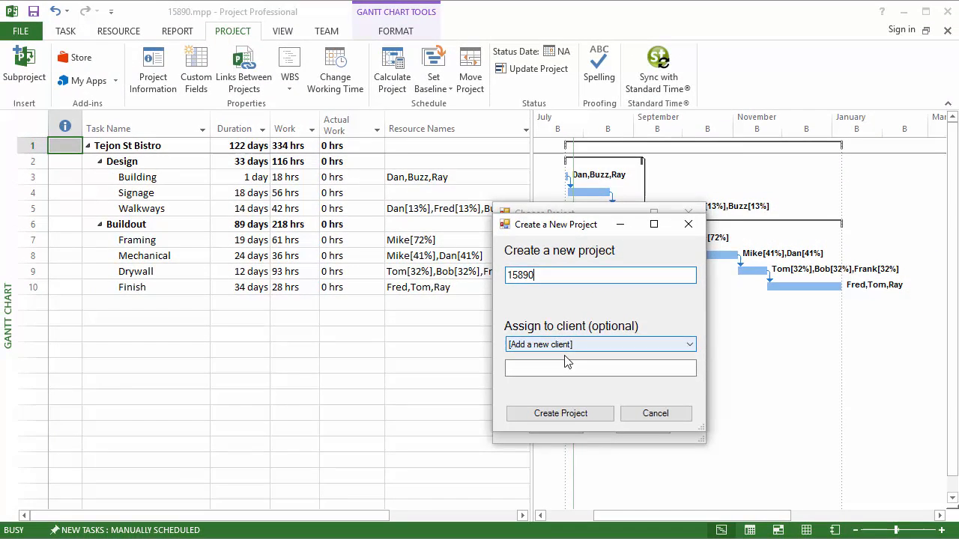
pyautogui.click(560, 412)
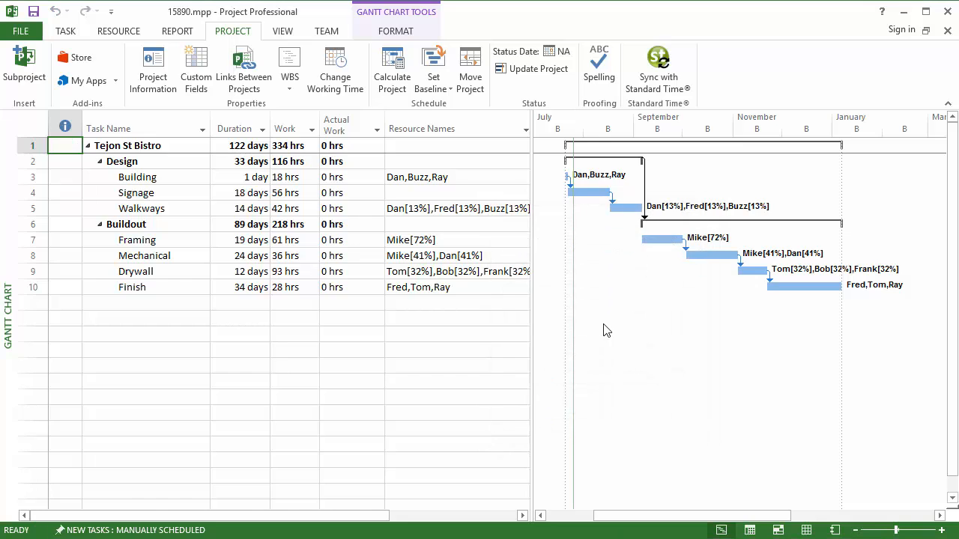
pyautogui.moveTo(608, 314)
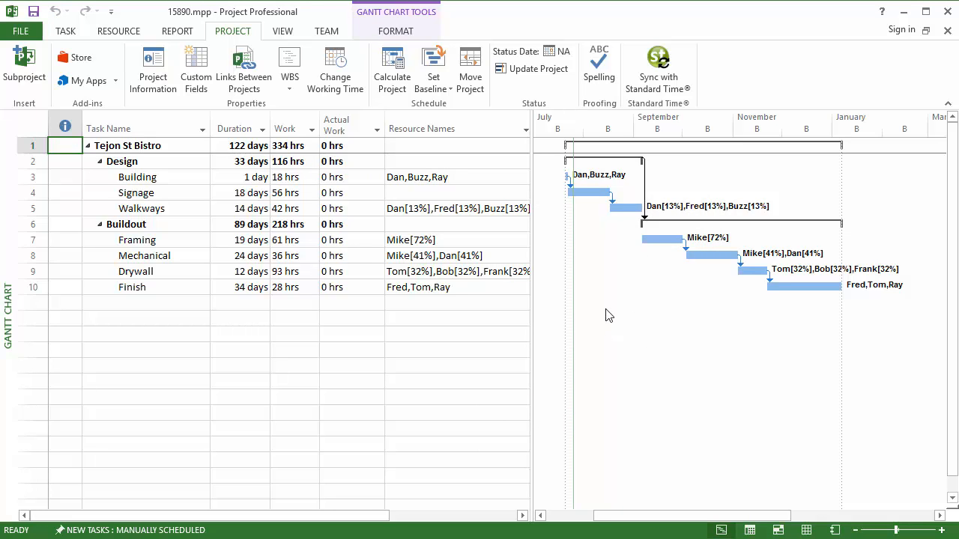
pyautogui.moveTo(178, 295)
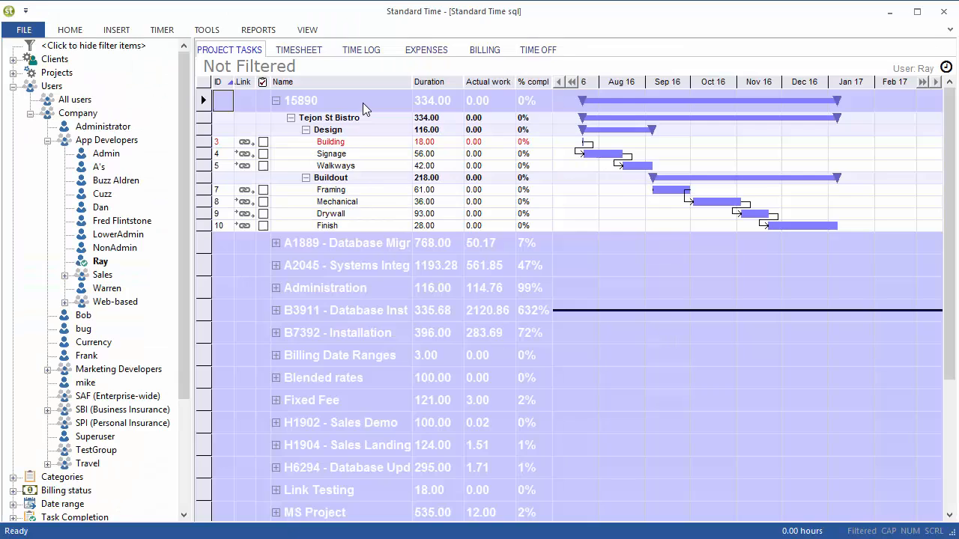
pyautogui.click(322, 100)
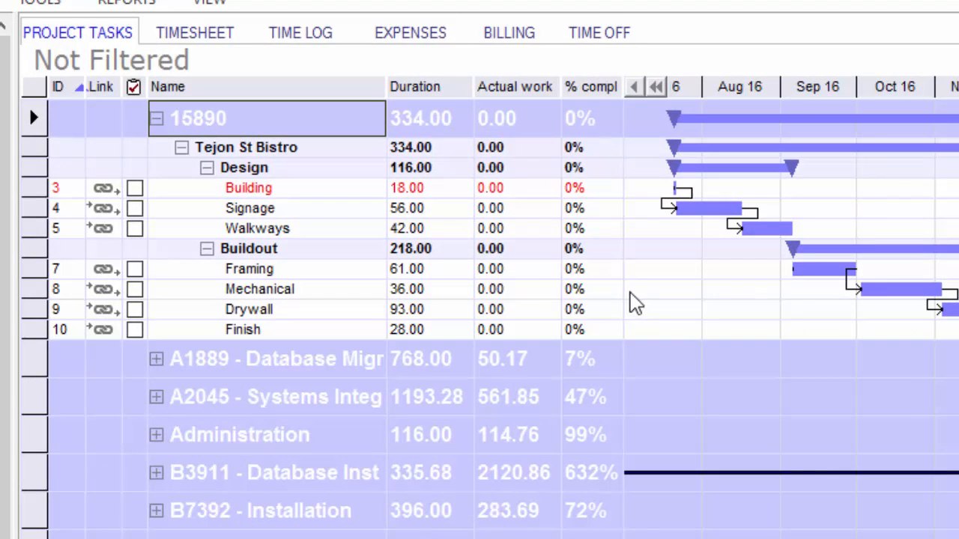
pyautogui.click(431, 119)
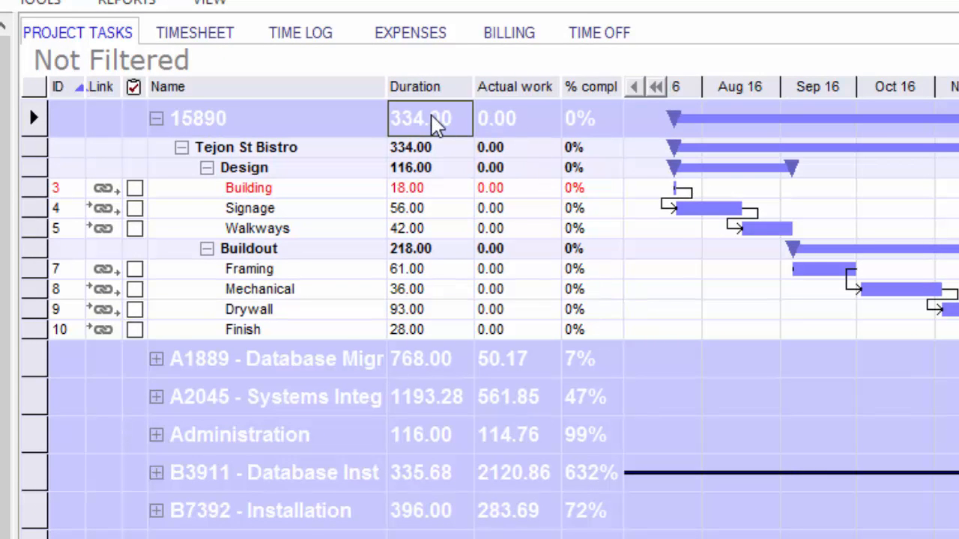
pyautogui.moveTo(487, 126)
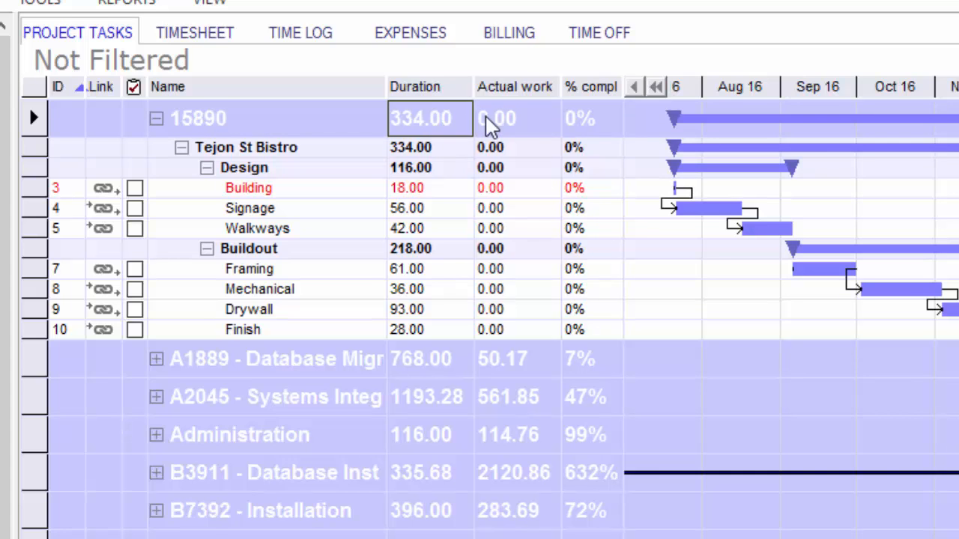
pyautogui.click(516, 118)
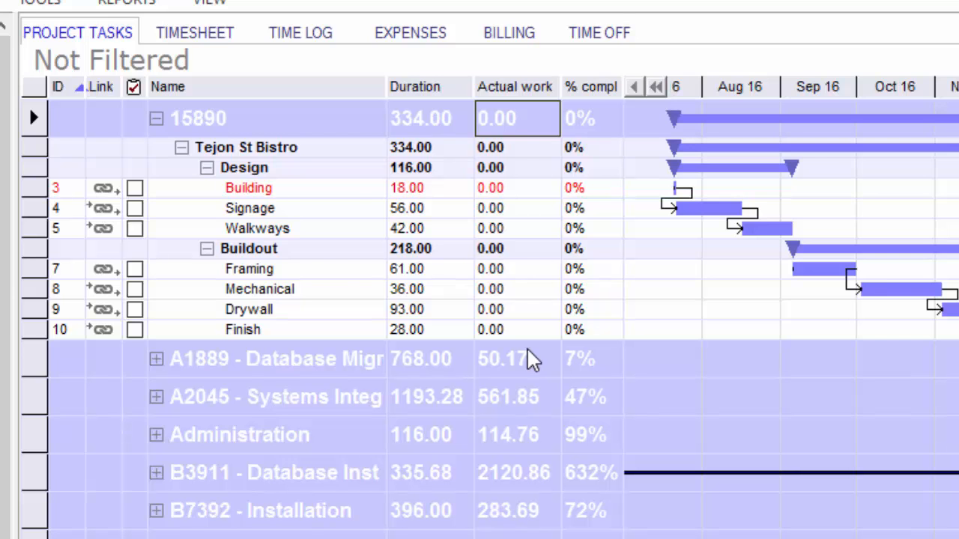
pyautogui.moveTo(202, 41)
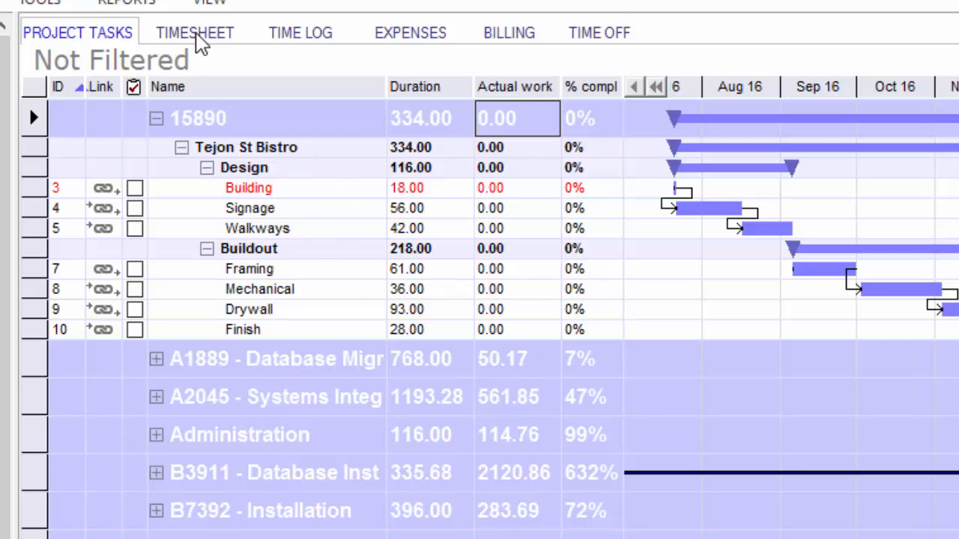
# - In the other member's timesheet, enter 8.00 hours on Signage under 15890 Design for Monday 7/25/2016
pyautogui.click(194, 32)
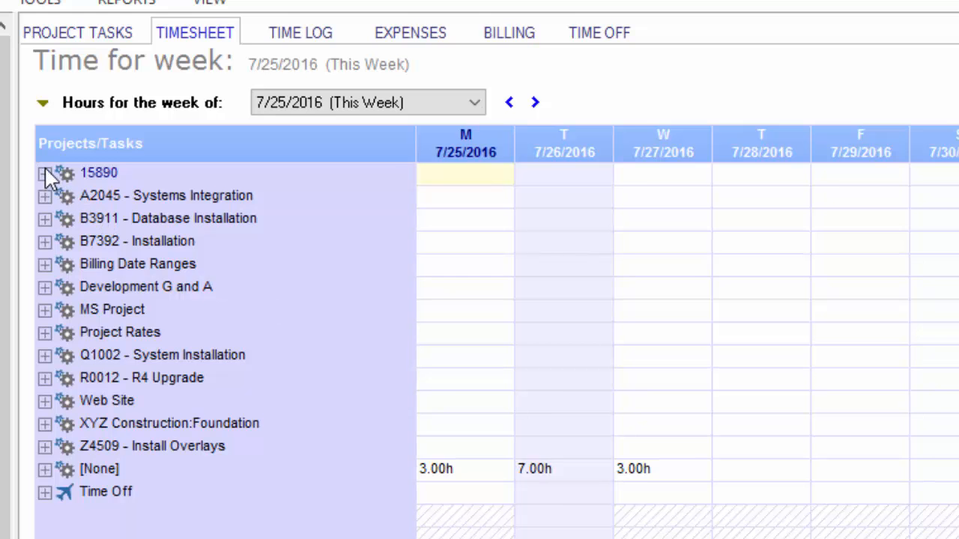
pyautogui.click(44, 173)
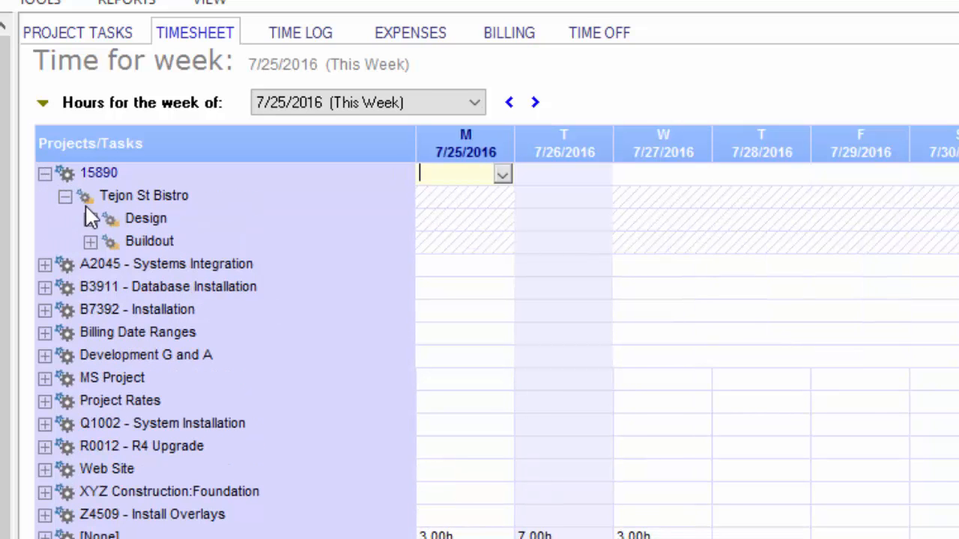
pyautogui.click(89, 218)
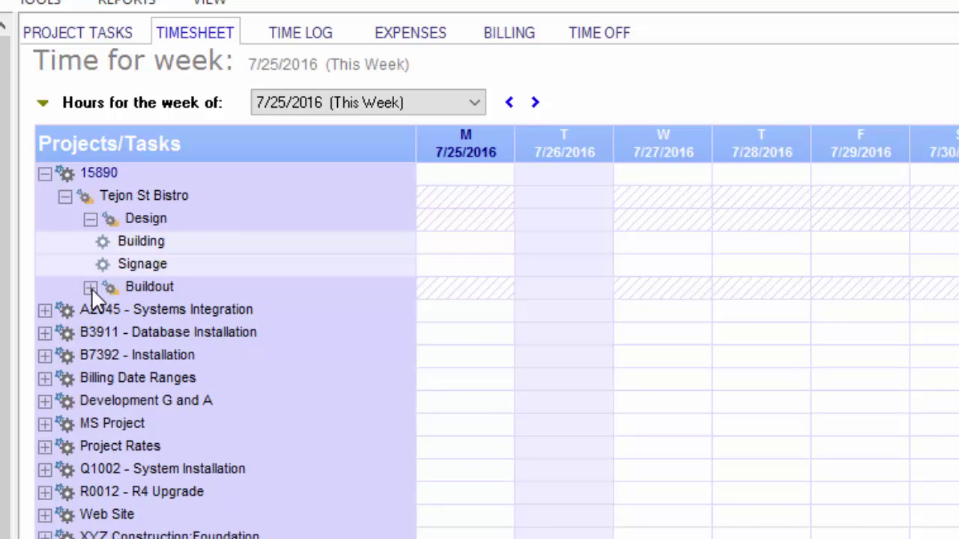
pyautogui.click(90, 286)
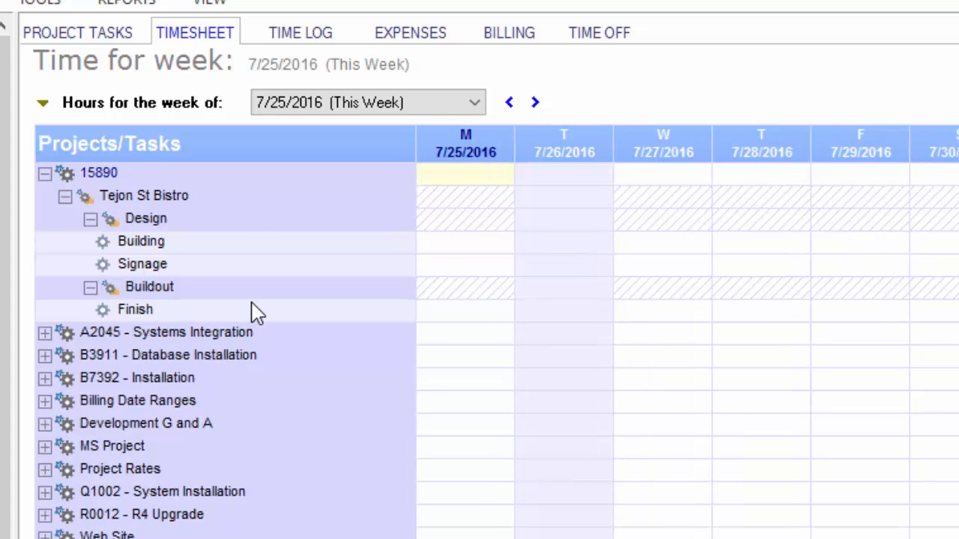
pyautogui.moveTo(450, 260)
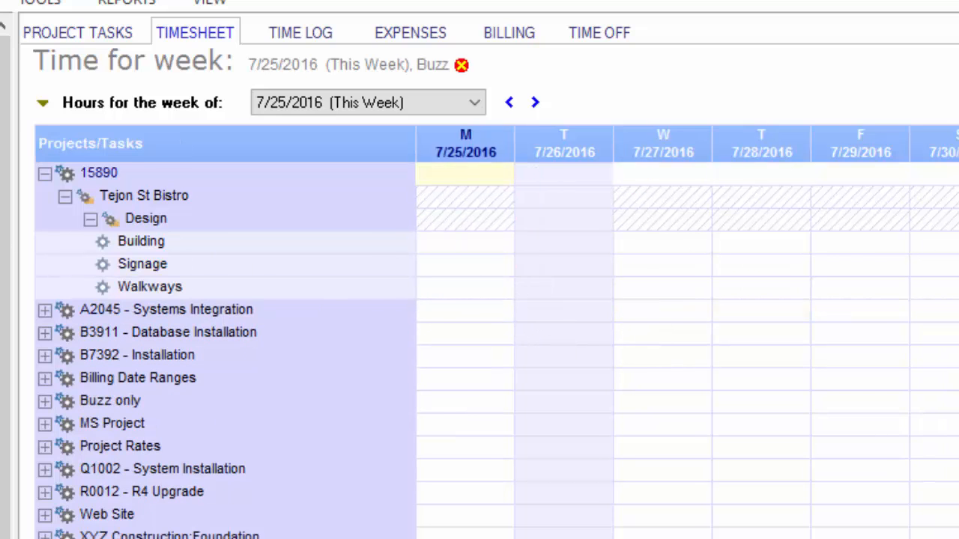
pyautogui.click(464, 264)
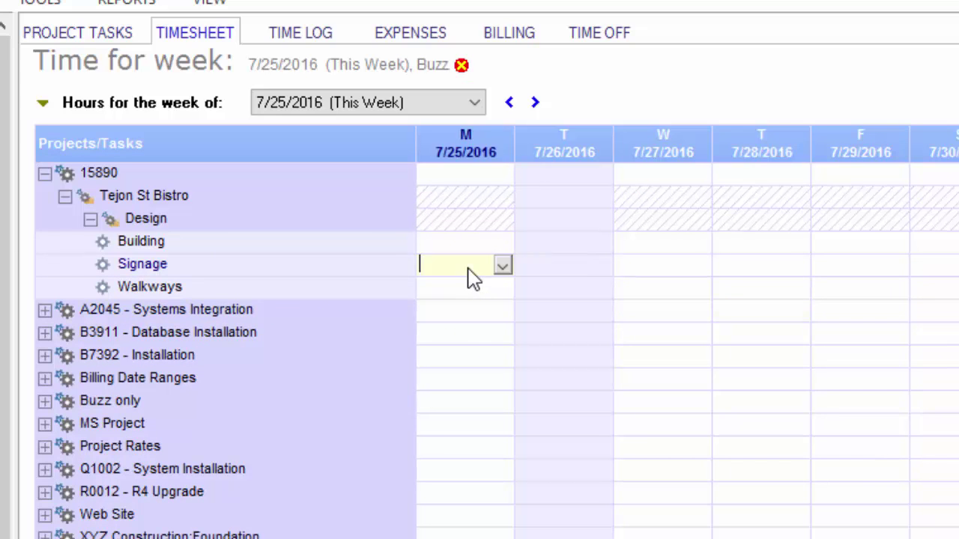
pyautogui.write('8.00h')
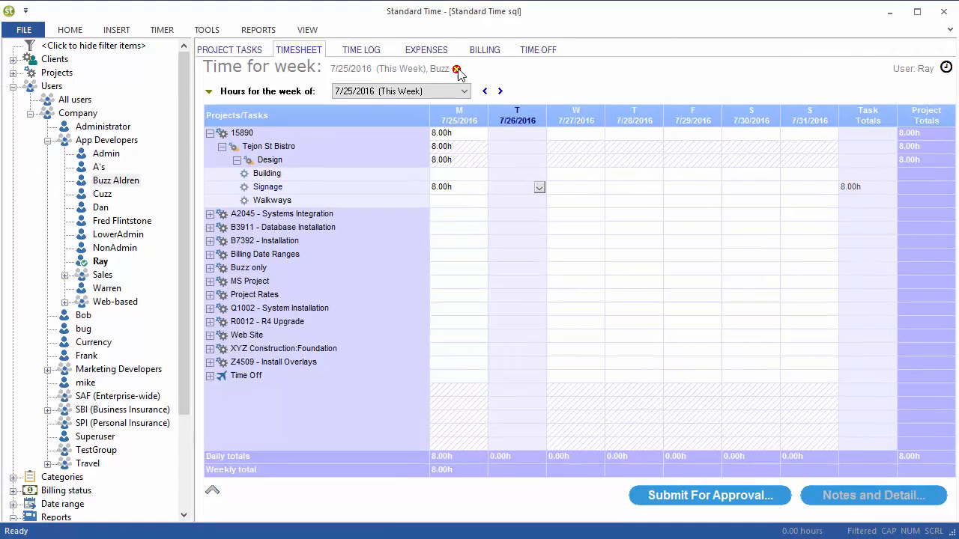
# - Close the other member's timesheet to return to your own week of 7/25/2016
pyautogui.click(457, 68)
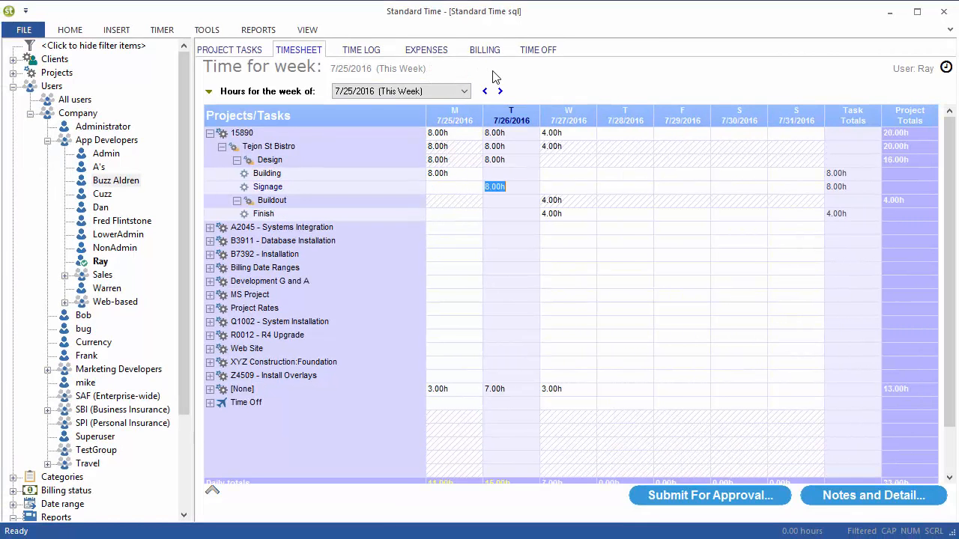
pyautogui.moveTo(522, 75)
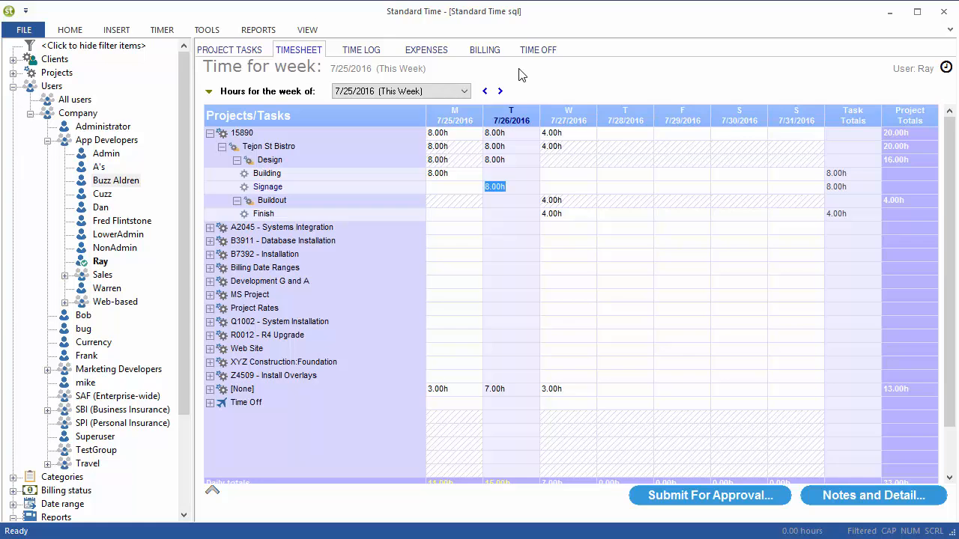
pyautogui.moveTo(525, 96)
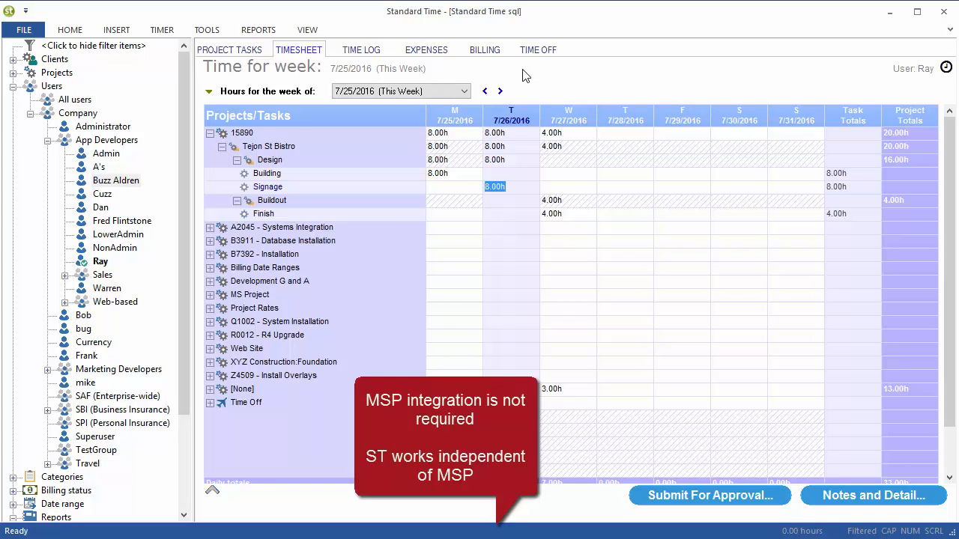
pyautogui.moveTo(319, 38)
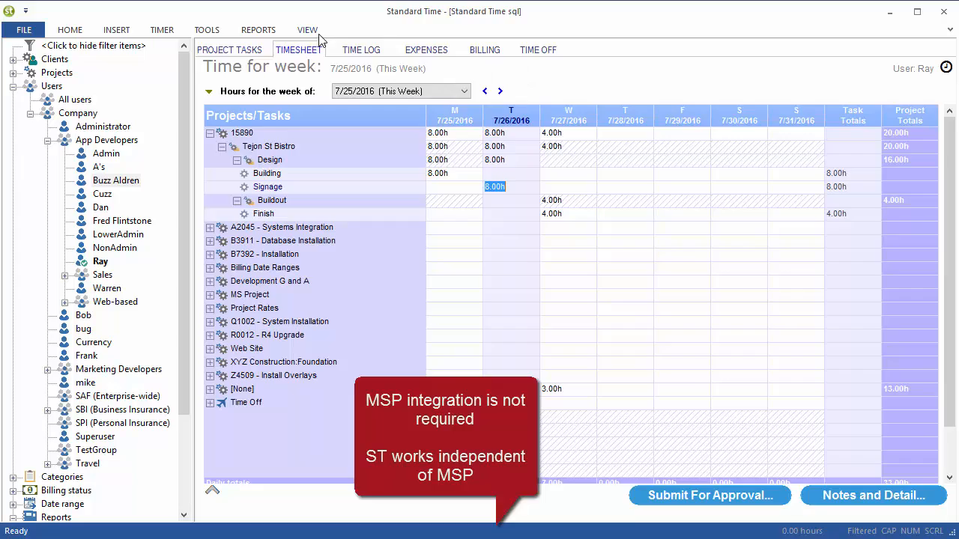
pyautogui.click(307, 30)
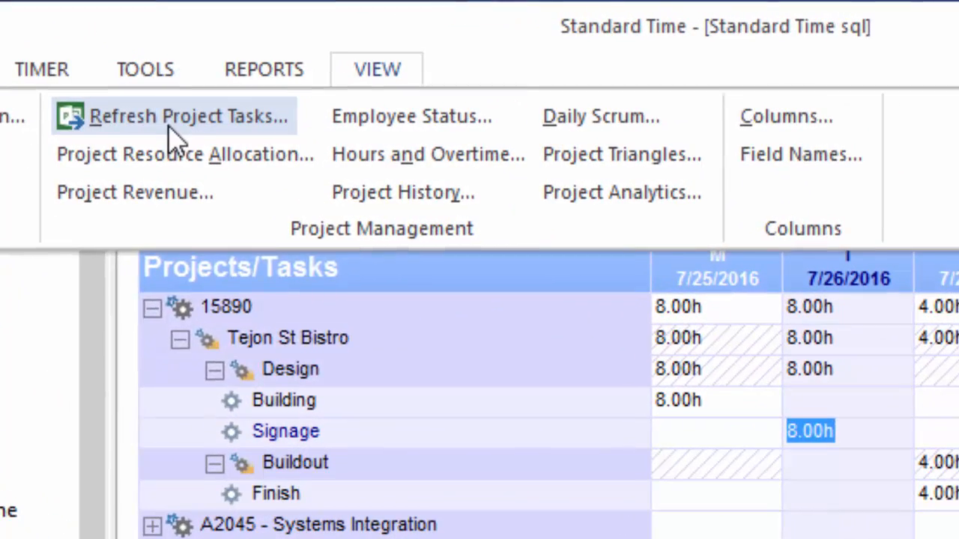
pyautogui.moveTo(172, 116)
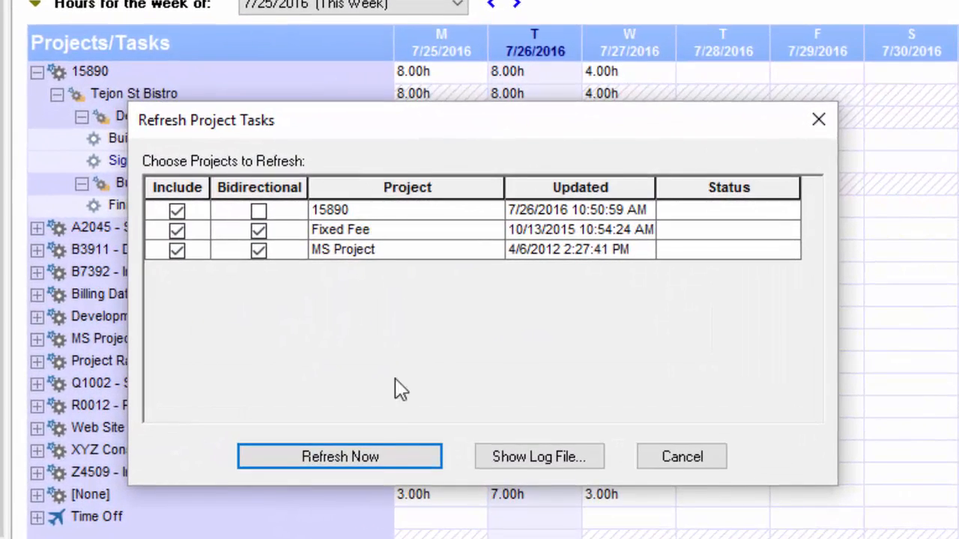
pyautogui.moveTo(424, 410)
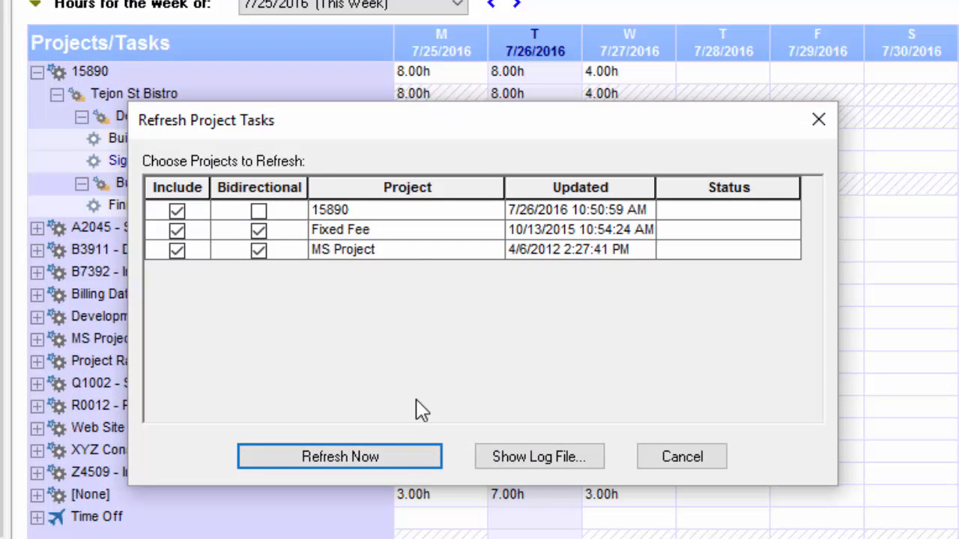
pyautogui.moveTo(461, 352)
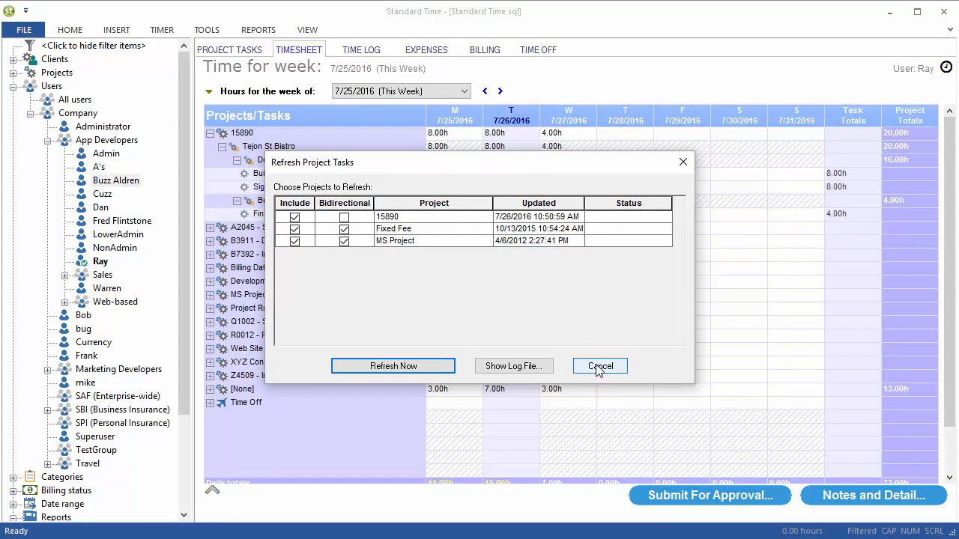
pyautogui.click(599, 366)
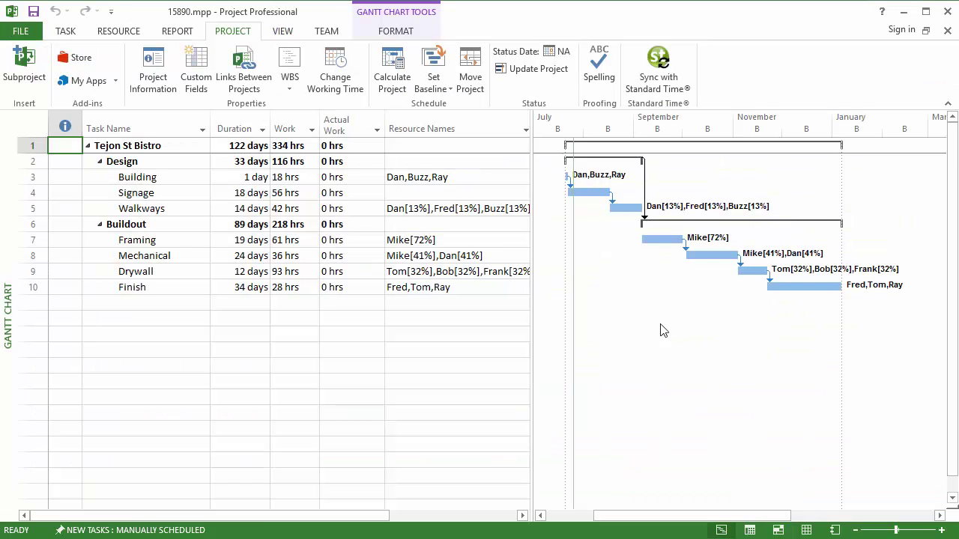
pyautogui.moveTo(251, 41)
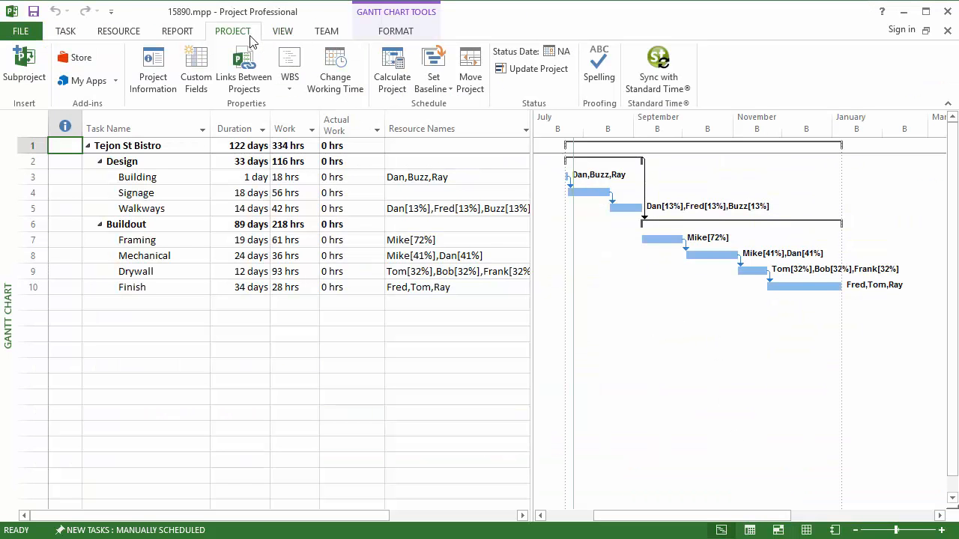
# - Sync with Standard Time so actual work totals 28 hrs (Building 8, Signage 16, Finish 4)
pyautogui.click(657, 67)
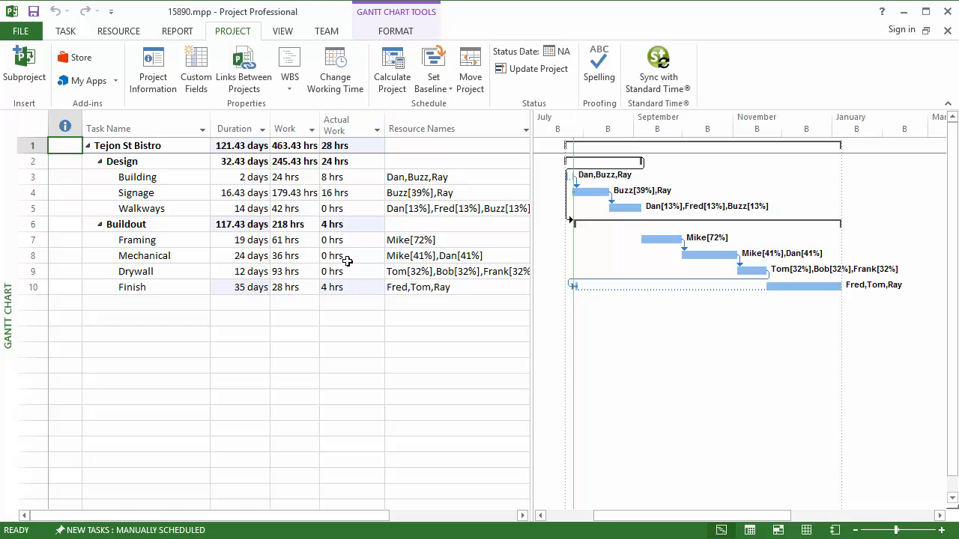
pyautogui.moveTo(276, 39)
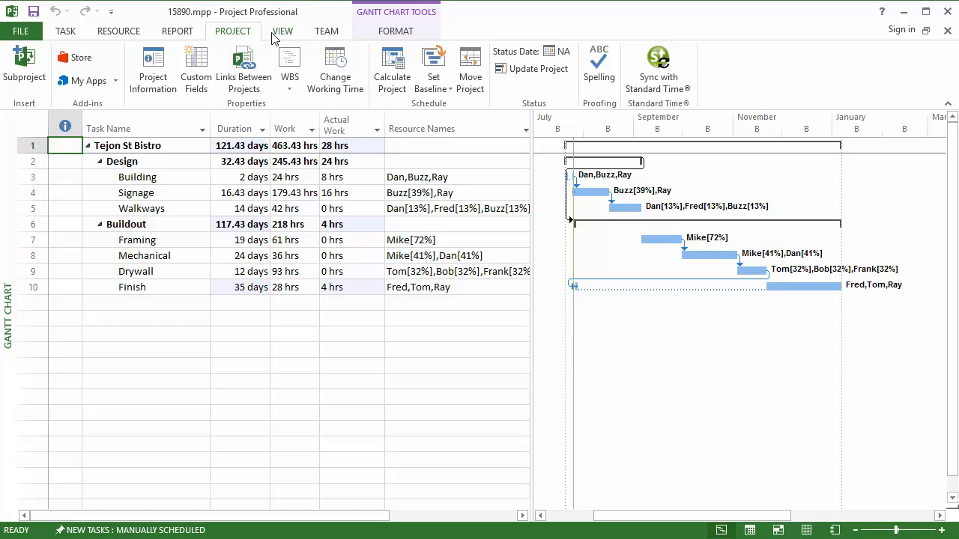
# - Switch to Task Usage and review actual hours per resource and day for the week of Jul 24, '16
pyautogui.click(282, 30)
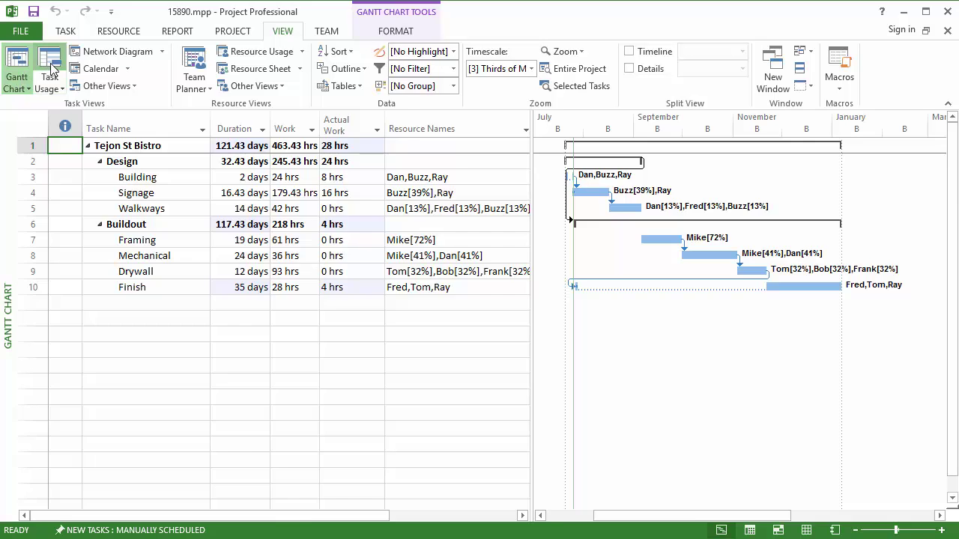
pyautogui.click(50, 67)
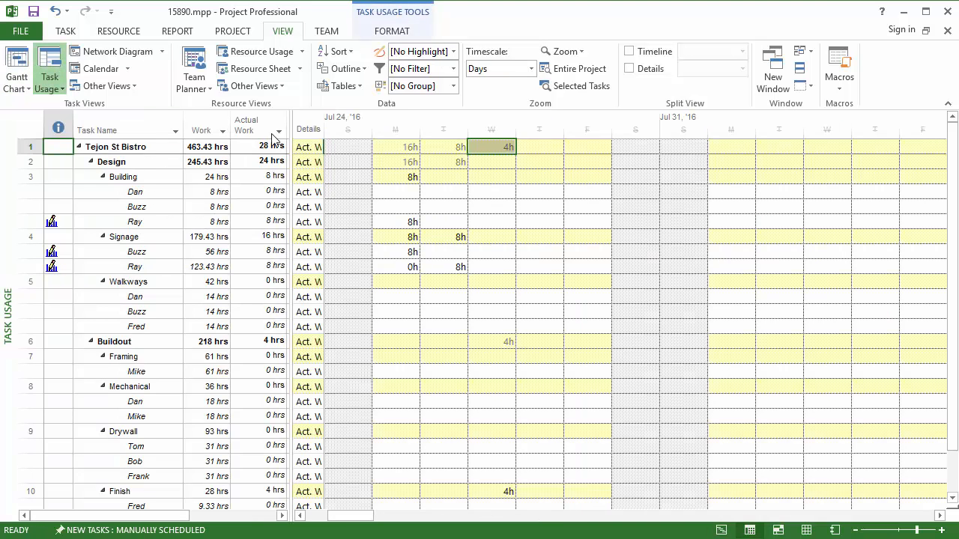
pyautogui.moveTo(261, 295)
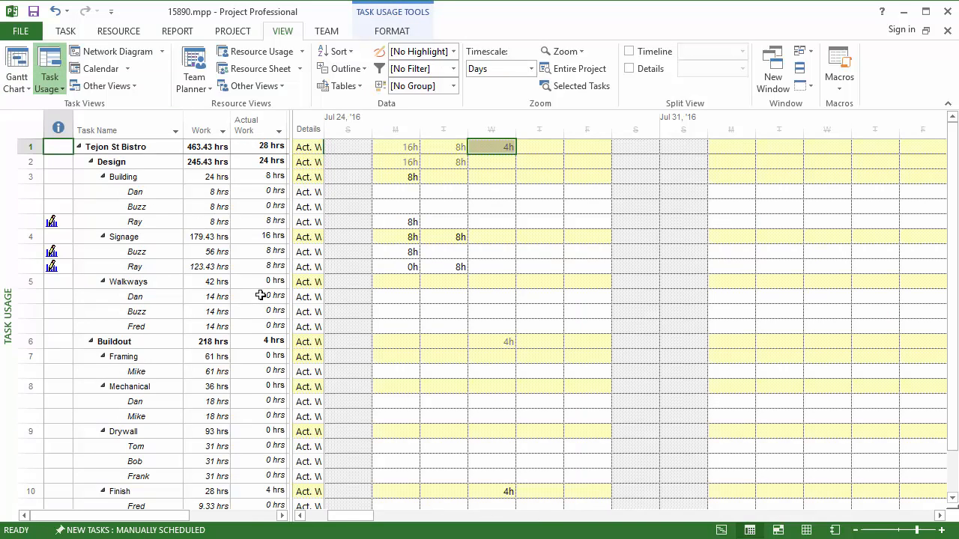
pyautogui.scroll(-3)
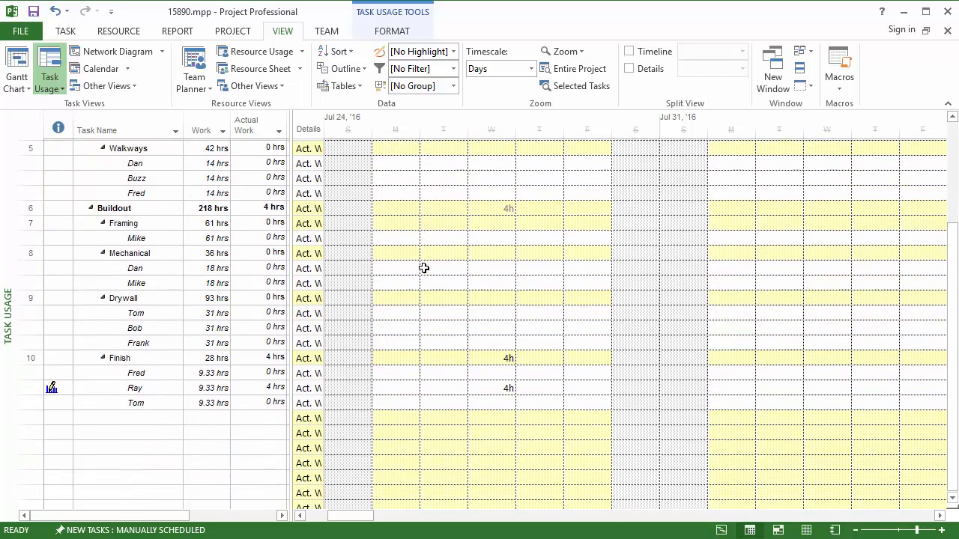
pyautogui.scroll(3)
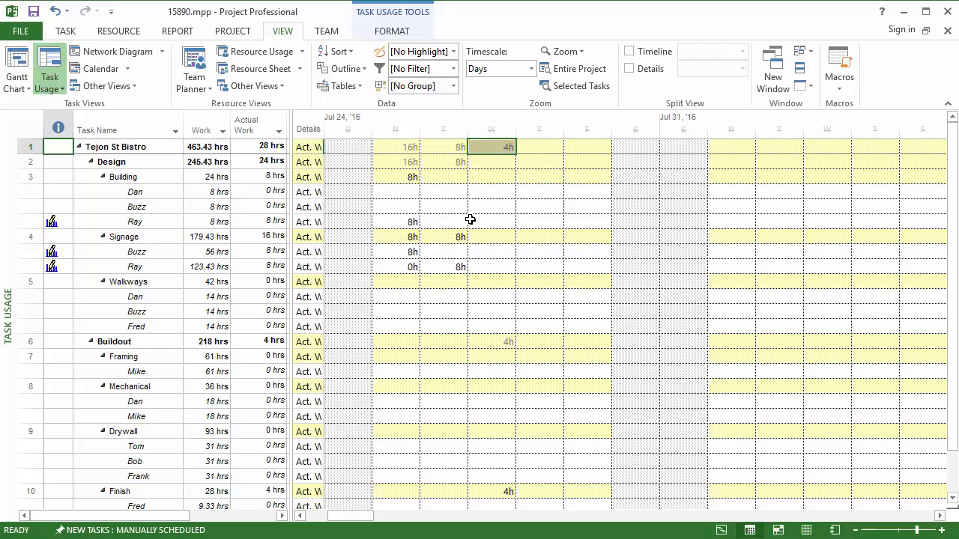
pyautogui.moveTo(548, 254)
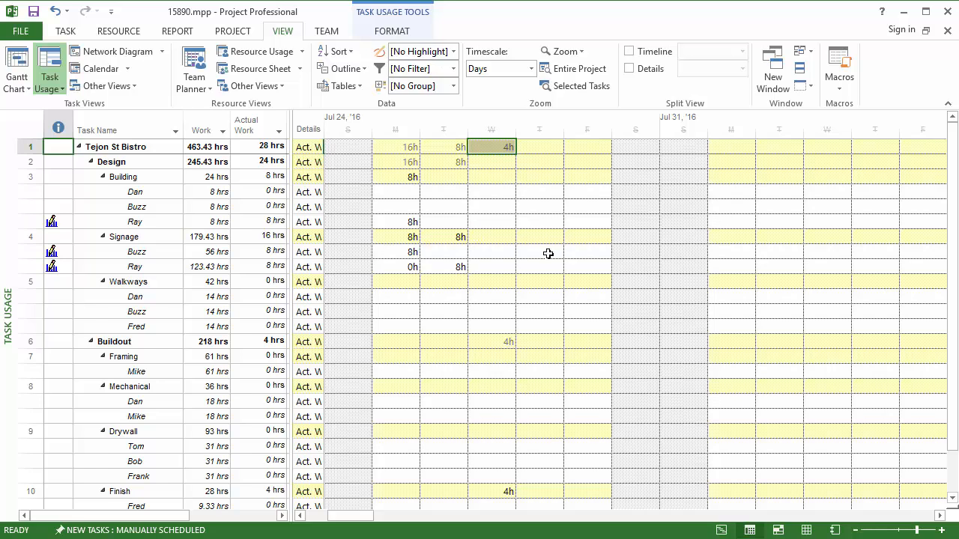
pyautogui.moveTo(536, 247)
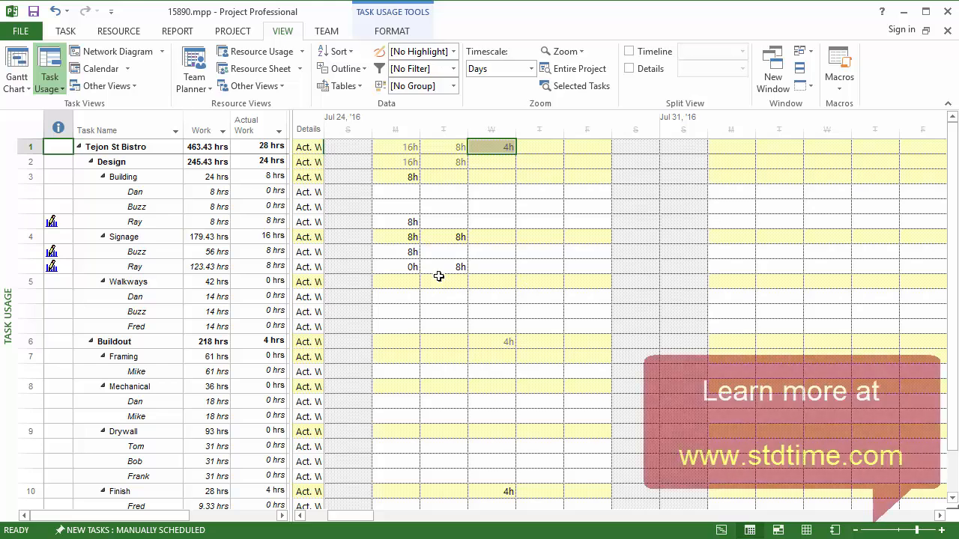
# - Return to the Gantt Chart showing 28 hrs synced actual work, with the Project ribbon shown
pyautogui.click(17, 71)
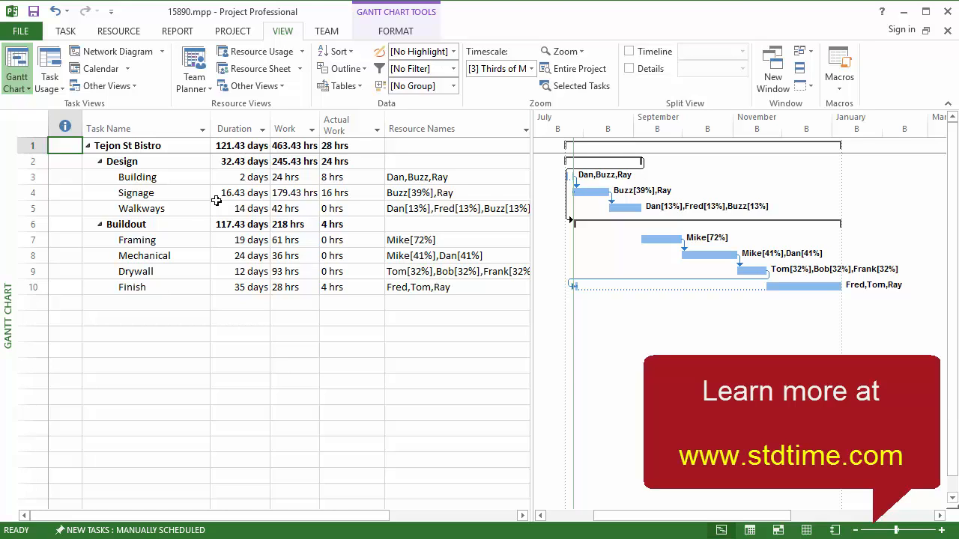
pyautogui.click(233, 30)
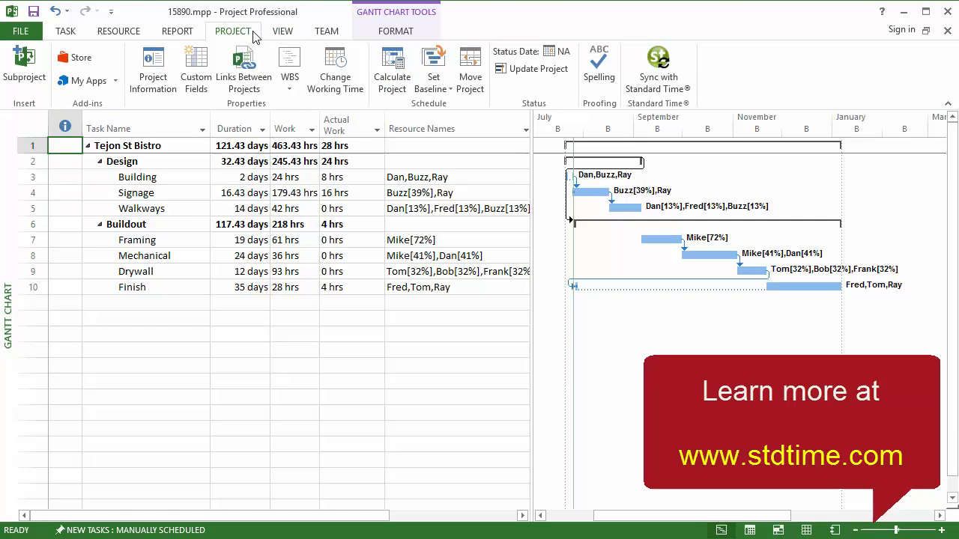